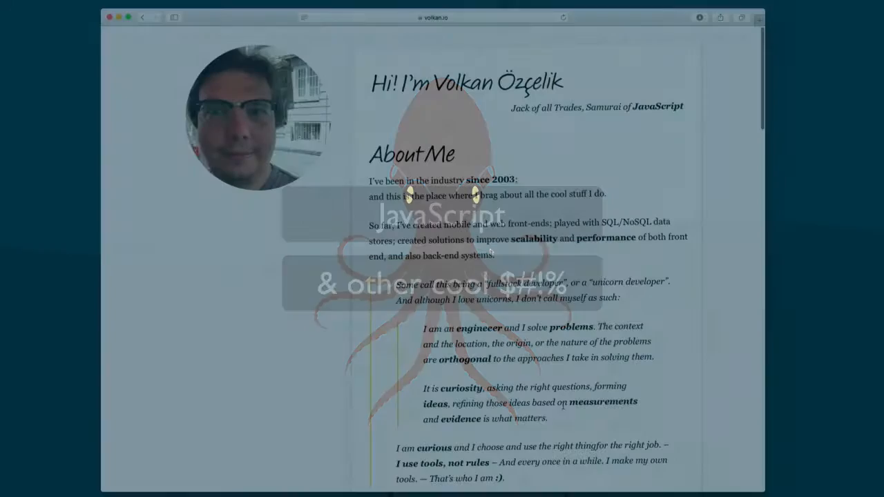
- Reach the Linux install guide on docker.com's Get Started page, then summon Spotlight search
scroll("down", 3)
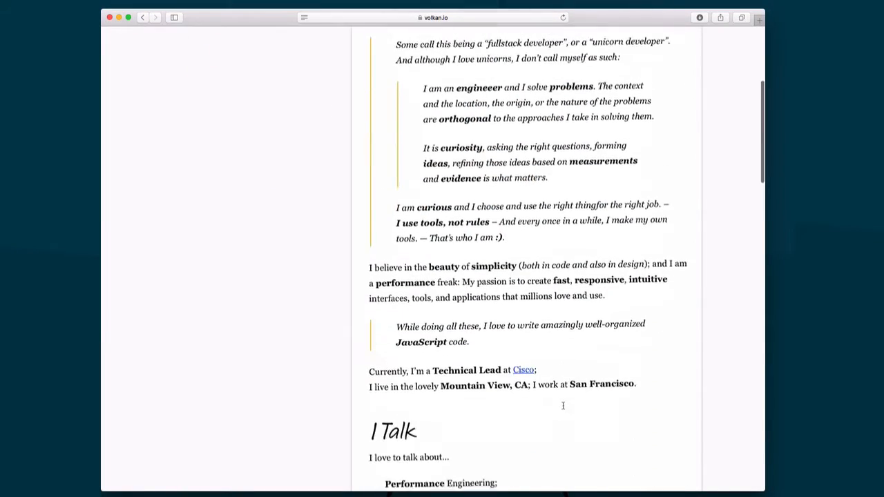
scroll("down", 3)
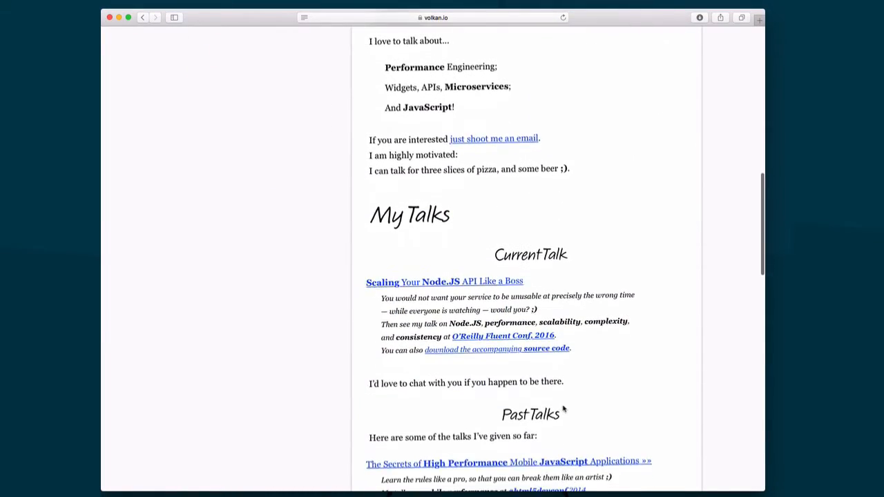
scroll("down", 3)
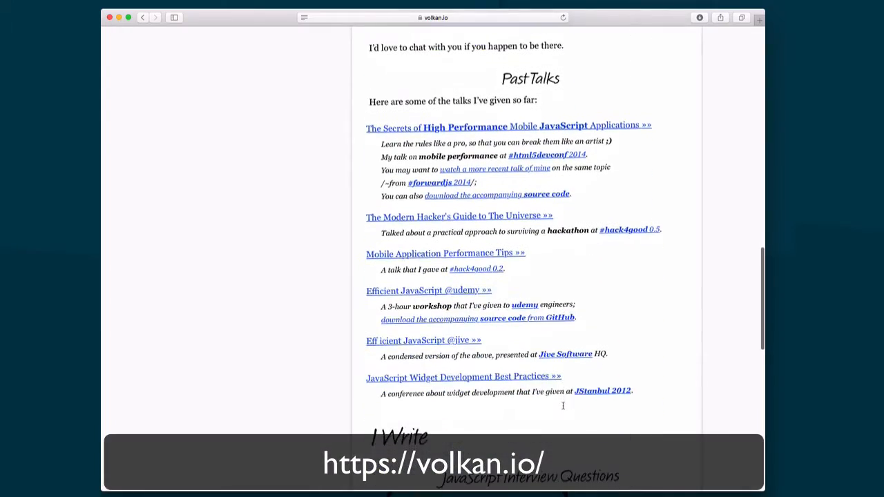
scroll("down", 3)
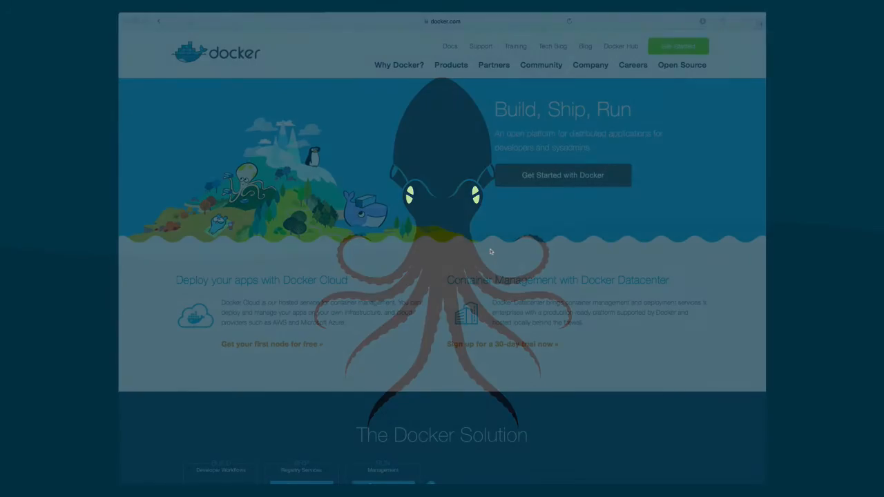
scroll("down", 3)
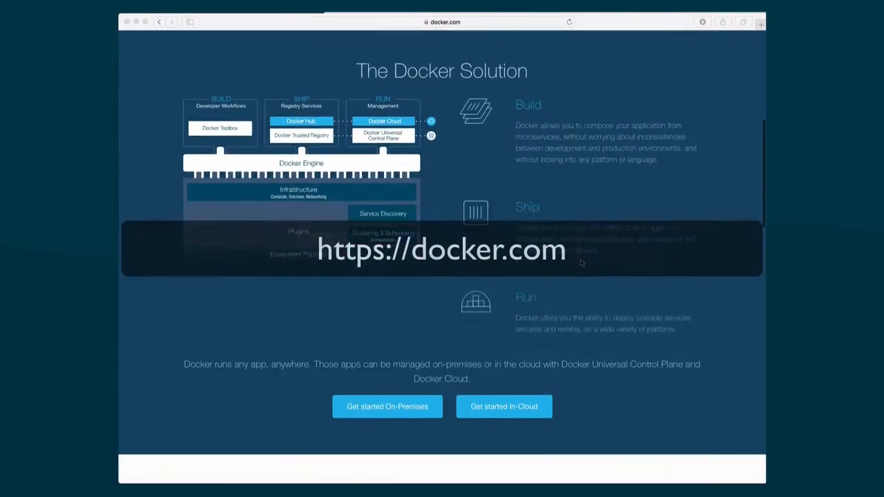
scroll("down", 3)
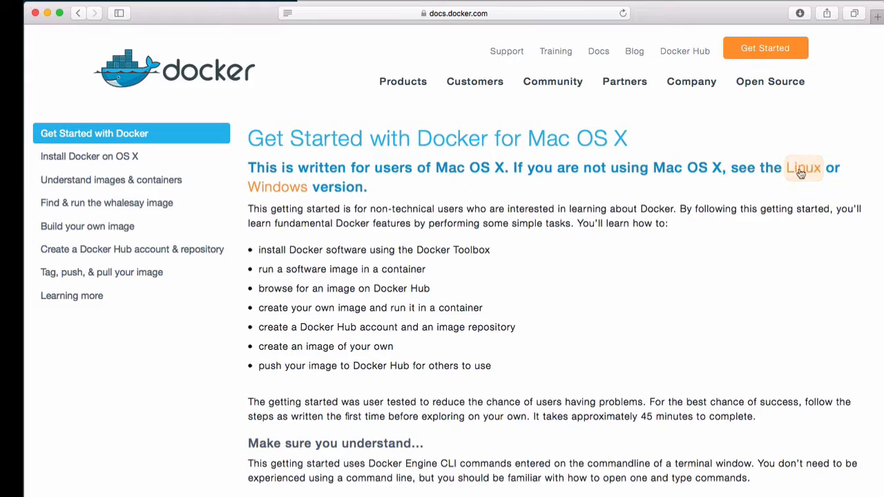
left_click(803, 167)
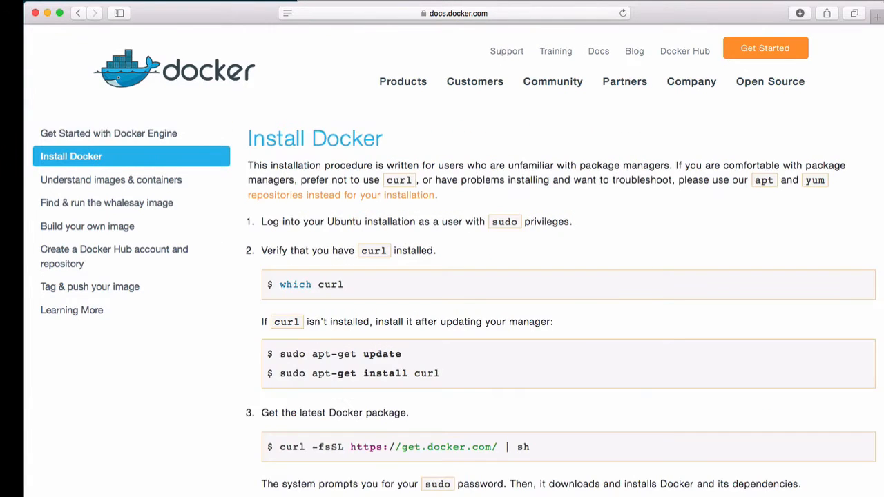
key("cmd+space")
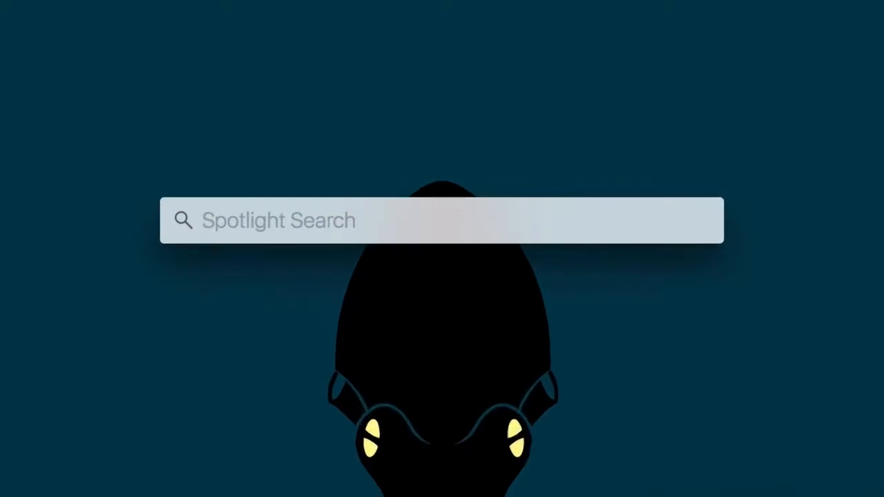
- Launch Docker Quickstart Terminal via Spotlight and clear its welcome banner
type("docker")
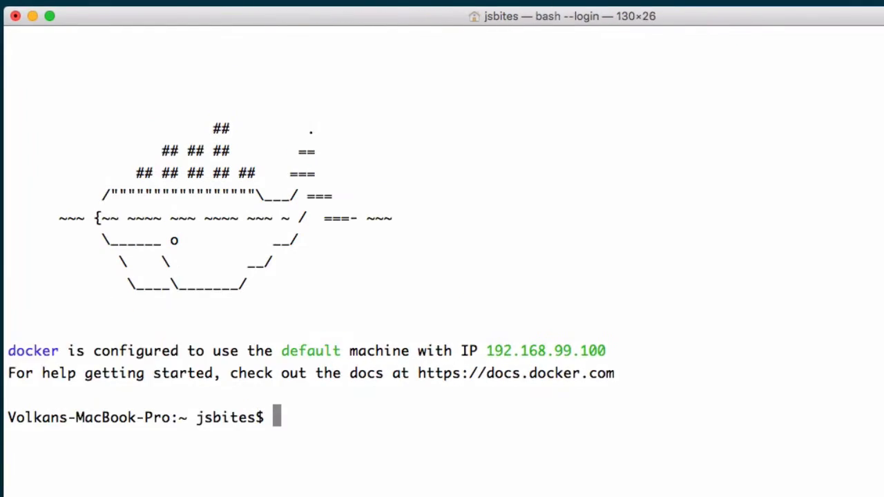
type("clear")
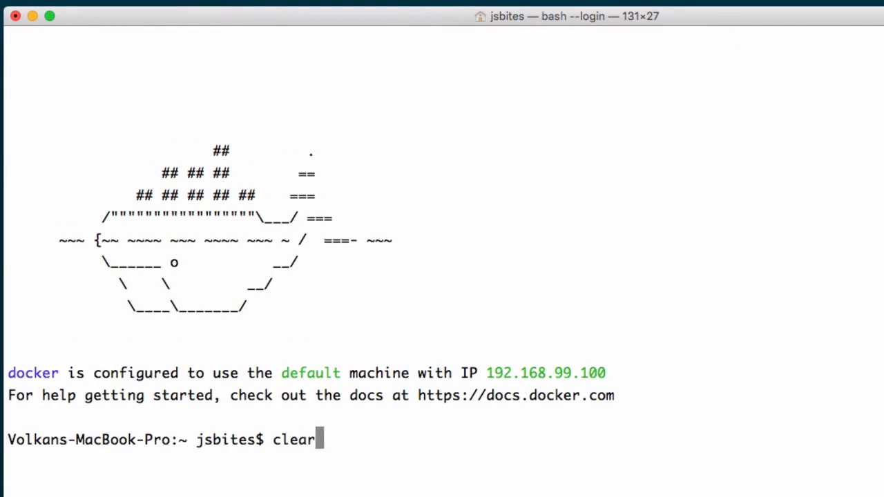
key("Return")
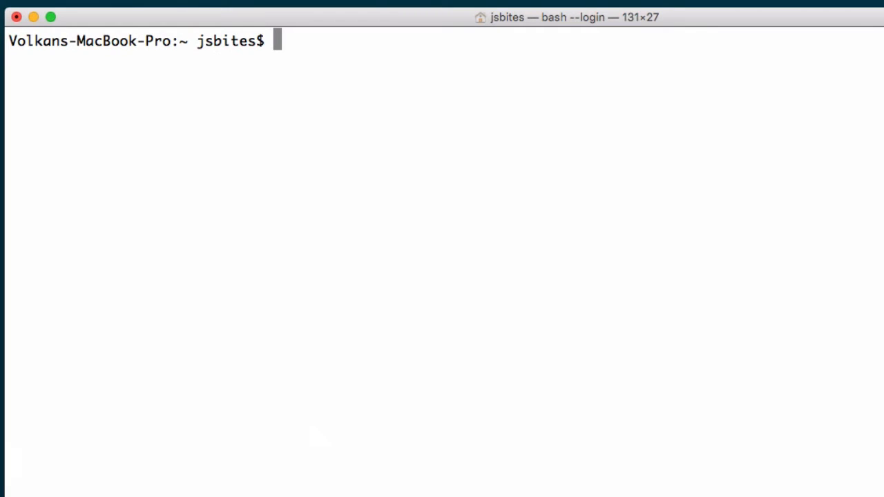
- Enter the command docker pull ubuntu:latest to fetch the latest Ubuntu image
type("docker pull ubuntu:")
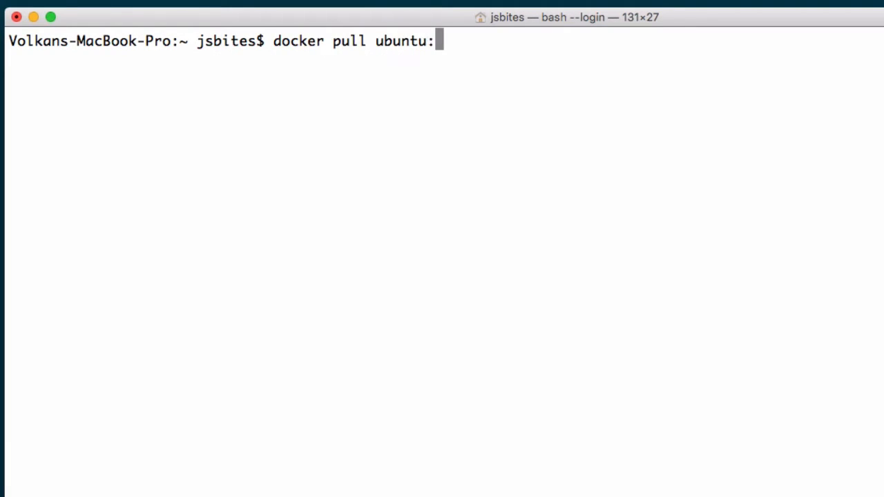
type("latest")
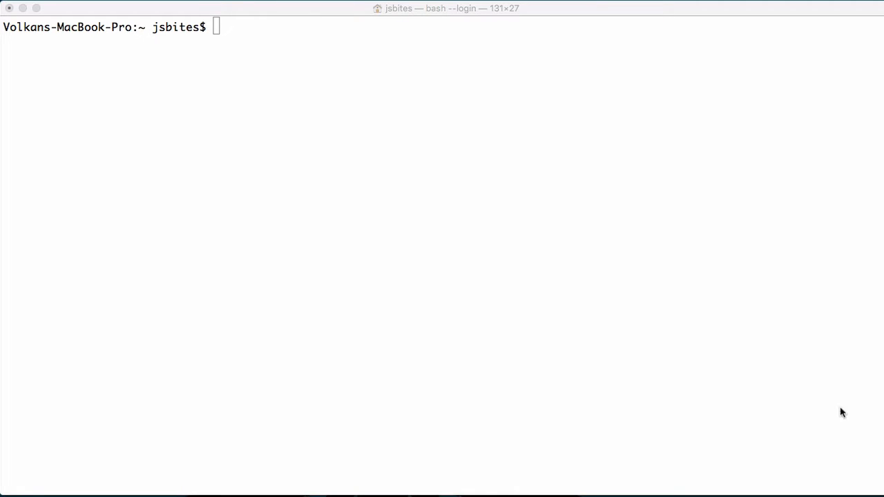
- Run docker run -i -t --name nodejs ubuntu:latest /bin/bash for an interactive container
type("docker run -i -")
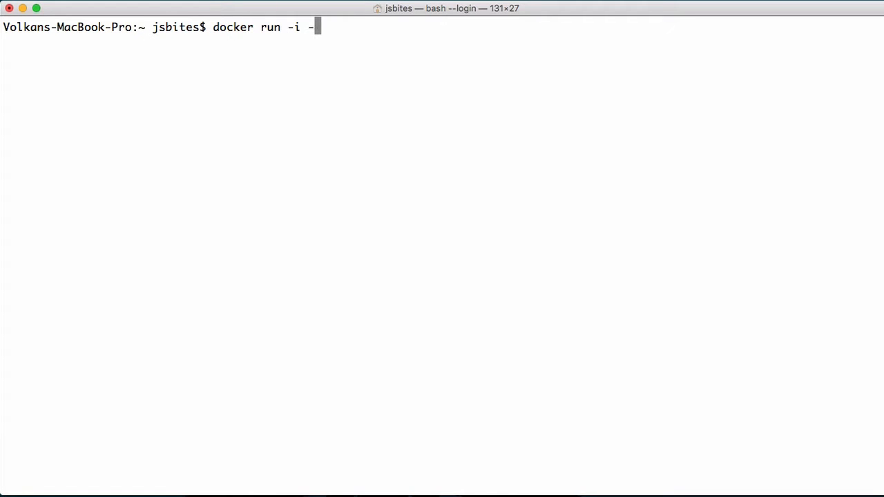
type("t --name")
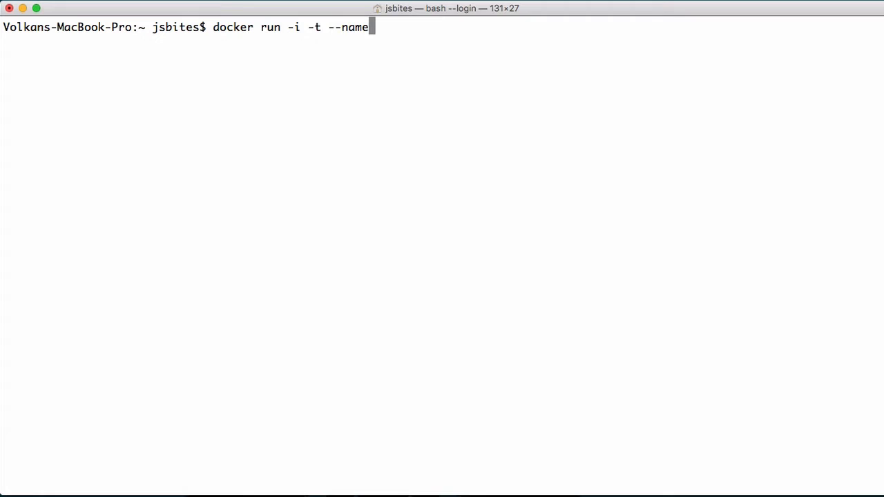
type("nodejs")
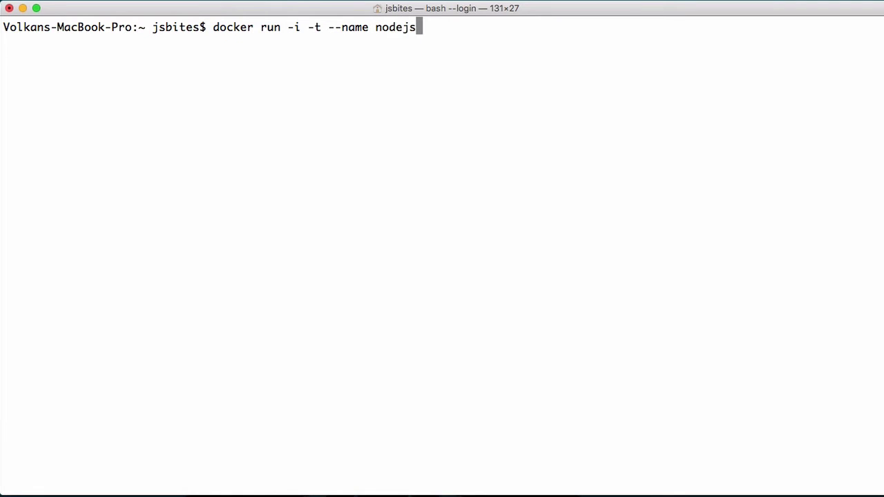
type("ubuntu:latest")
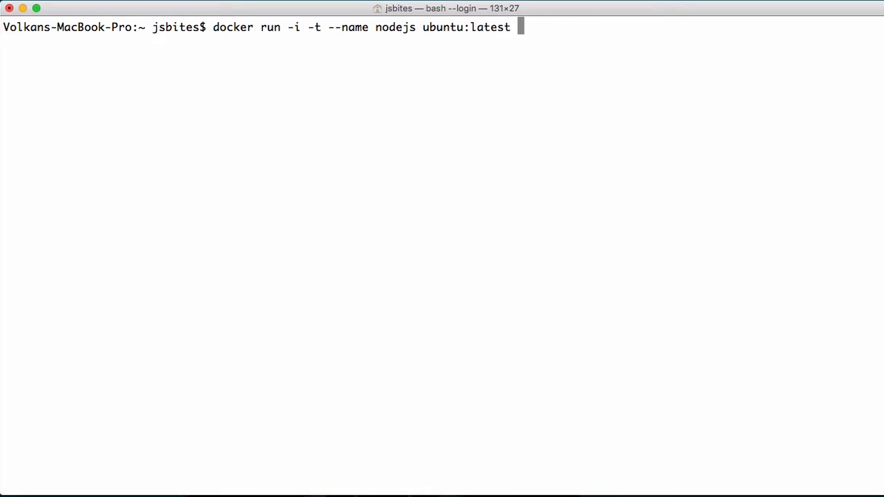
type("/bi")
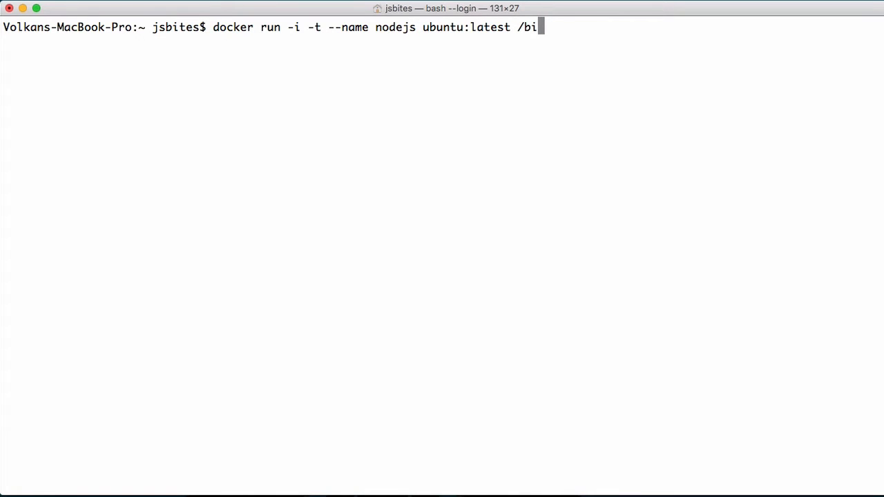
type("n/ba")
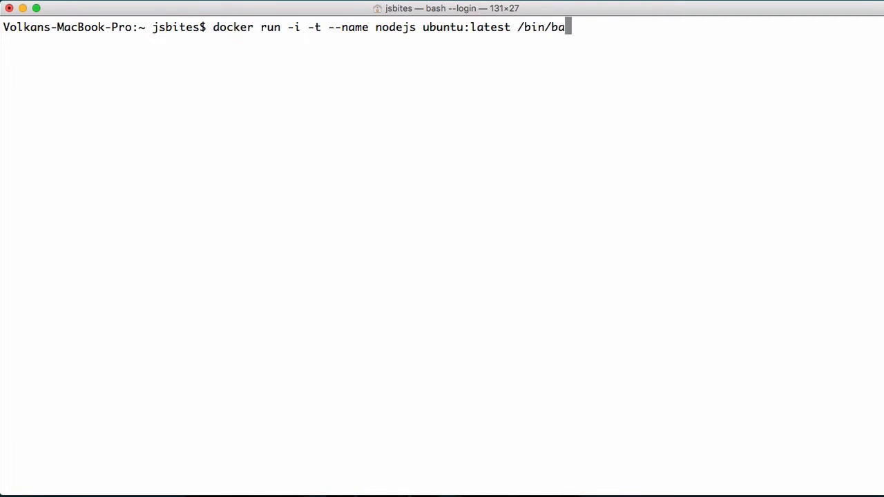
type("sh")
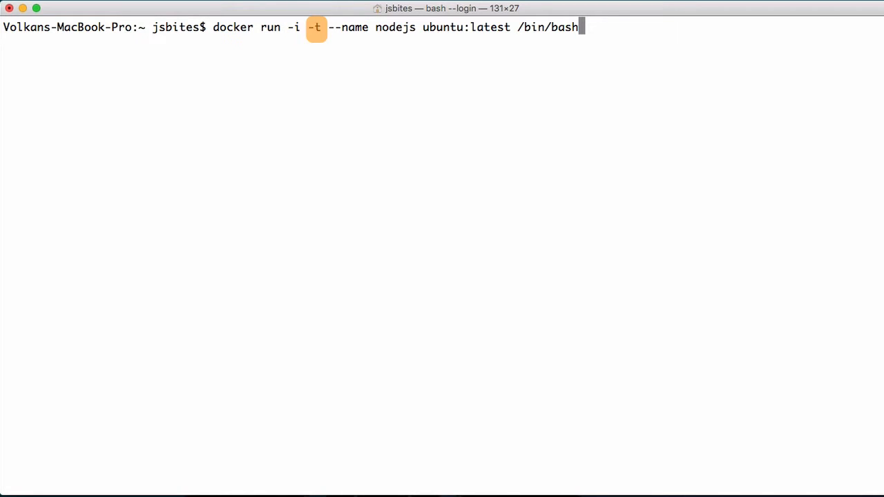
key("Return")
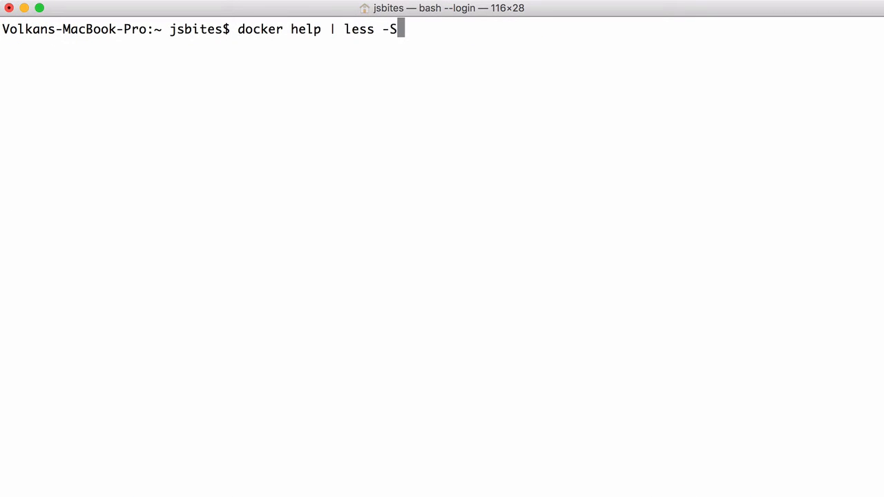
- Review the docker run command help with docker help run | less -S
key("Return")
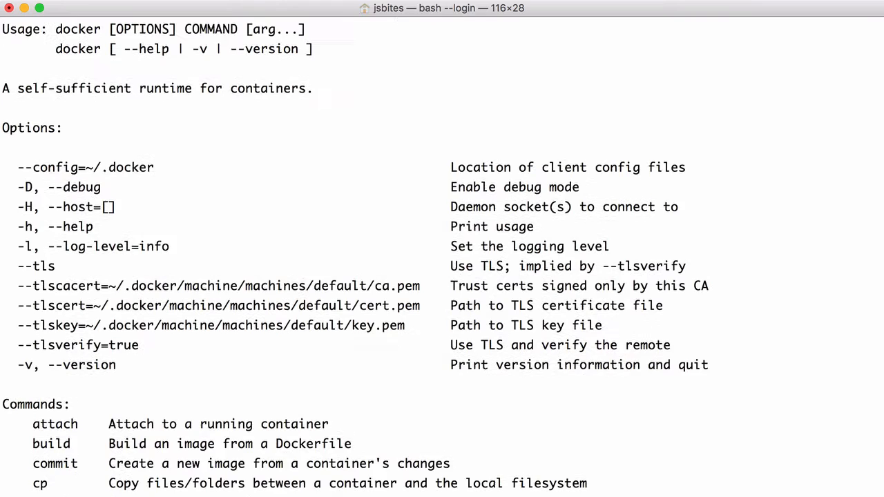
type("docker help run")
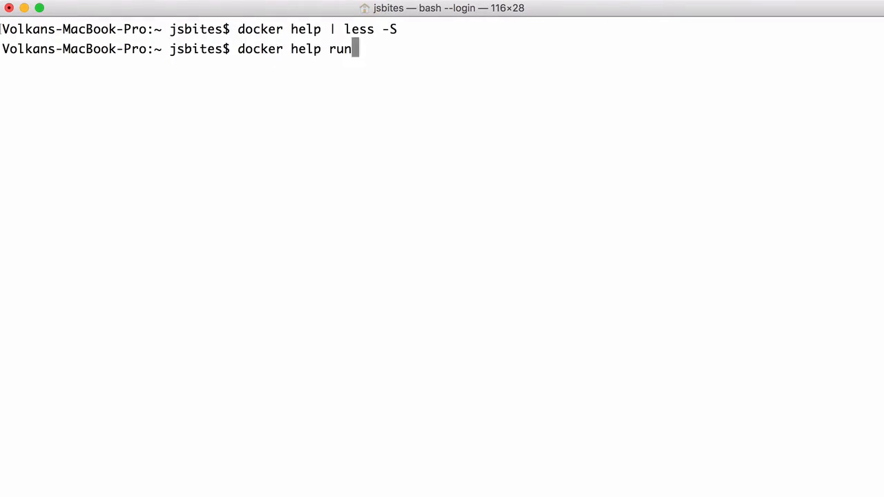
type("| less -S")
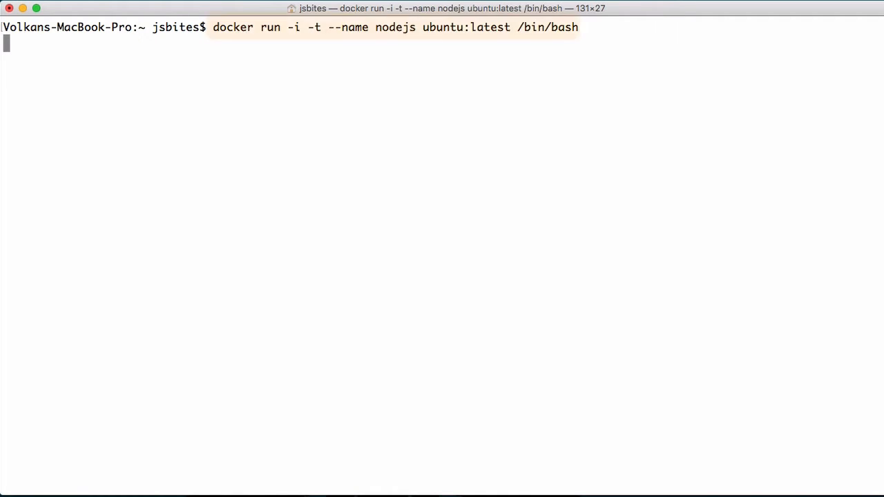
- Refresh the container's package lists with apt-get update, minus the stray semicolon
key("Return")
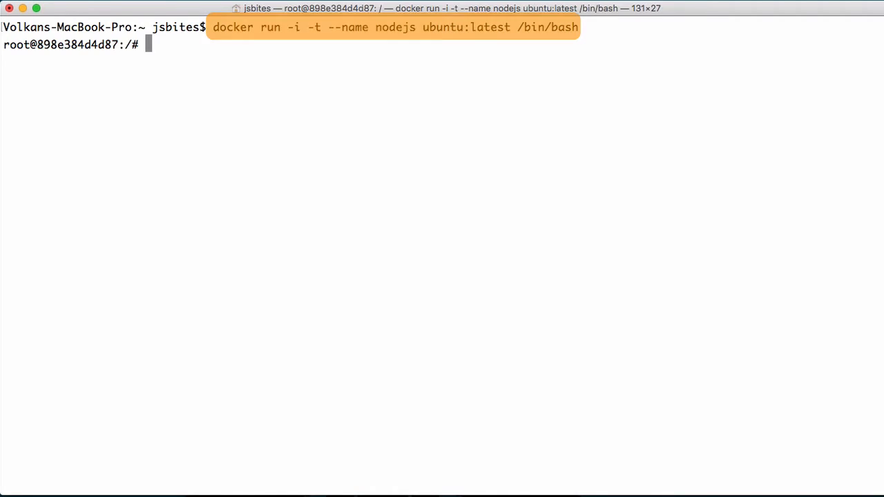
type("apt")
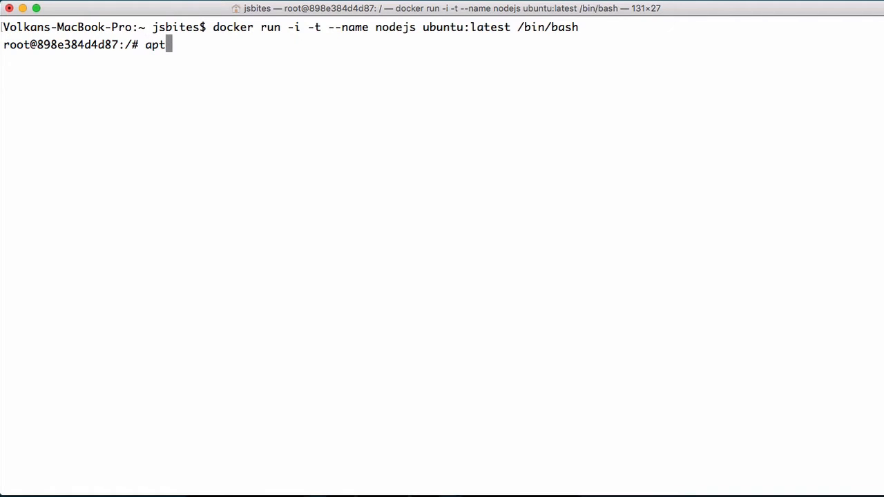
type("-get update;")
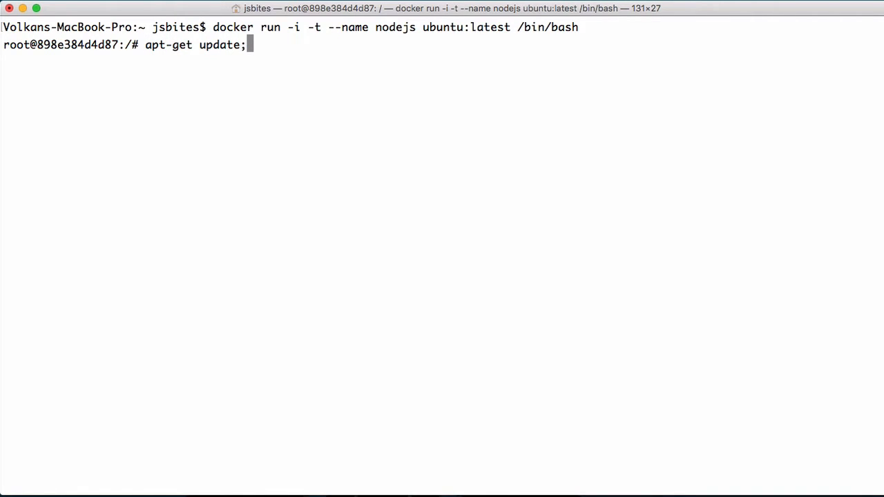
key("Backspace")
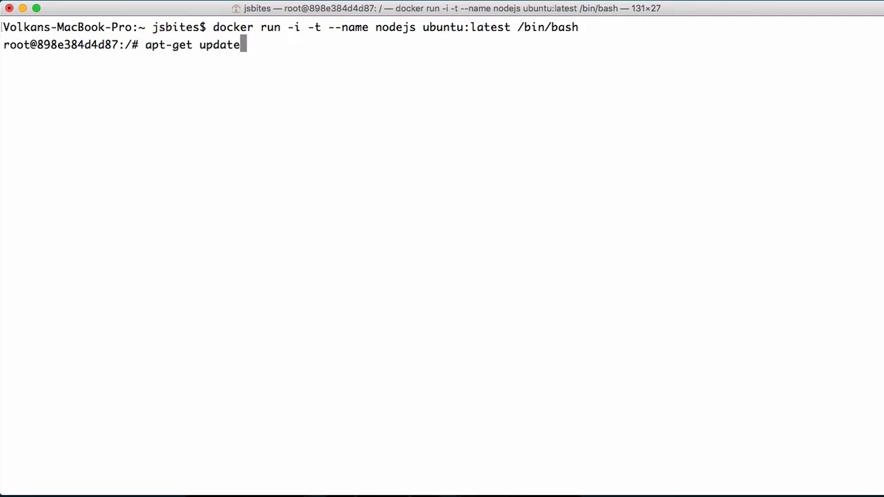
key("Return")
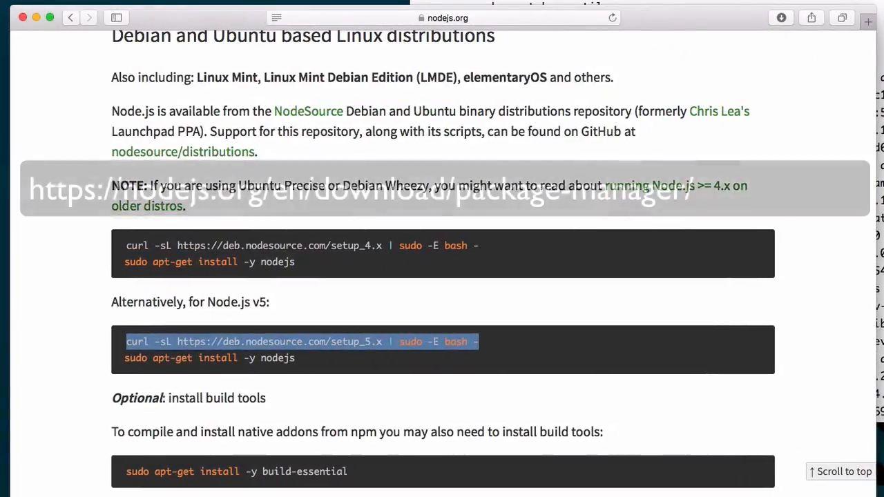
- Scroll nodejs.org's package-manager page to the Debian and Ubuntu curl setup_5.x line
scroll("down", 3)
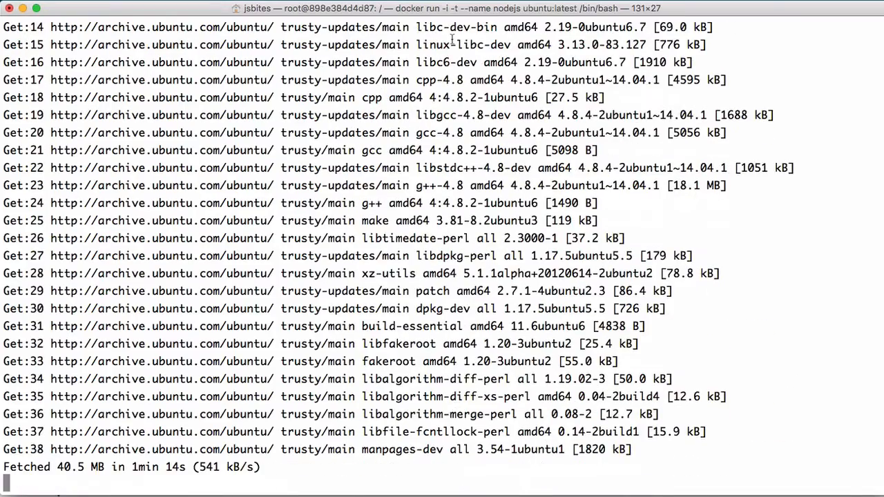
- Run the NodeSource setup_5.x script, which fails for lack of curl, and prepare apt-get install curl
type("curl -sL https://deb.nodesource.com/setup_5.x | sudo -E bash -")
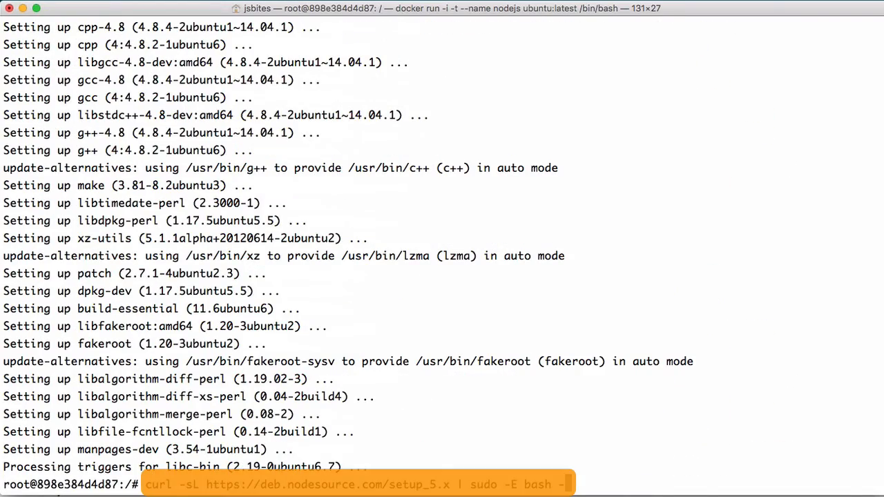
key("Return")
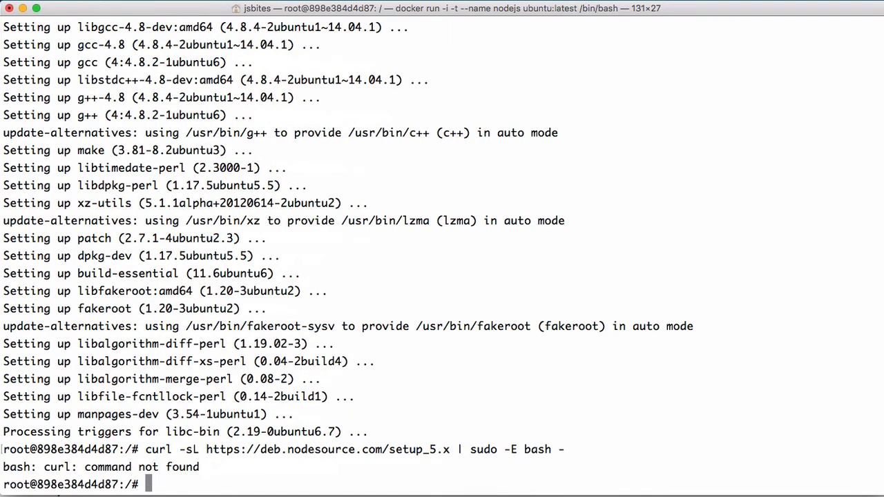
type("apt-get install curl")
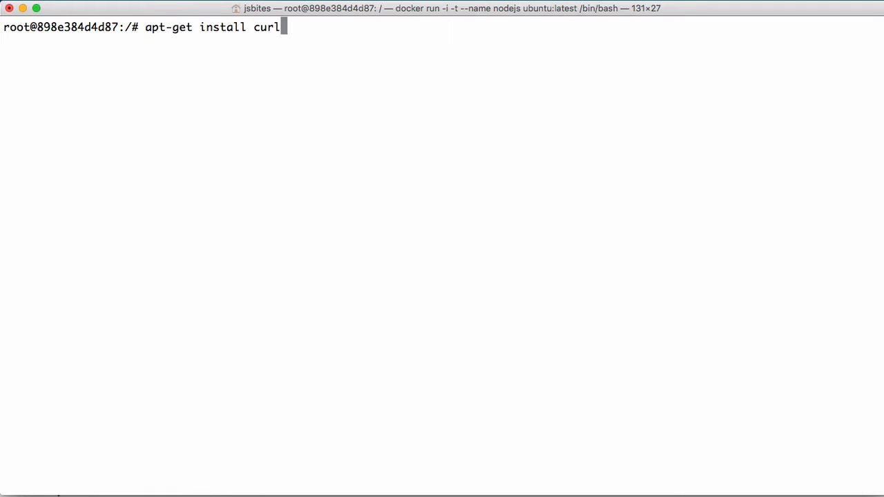
- Install curl, then rerun the NodeSource setup_5.x script successfully and begin an apt-get install
key("Return")
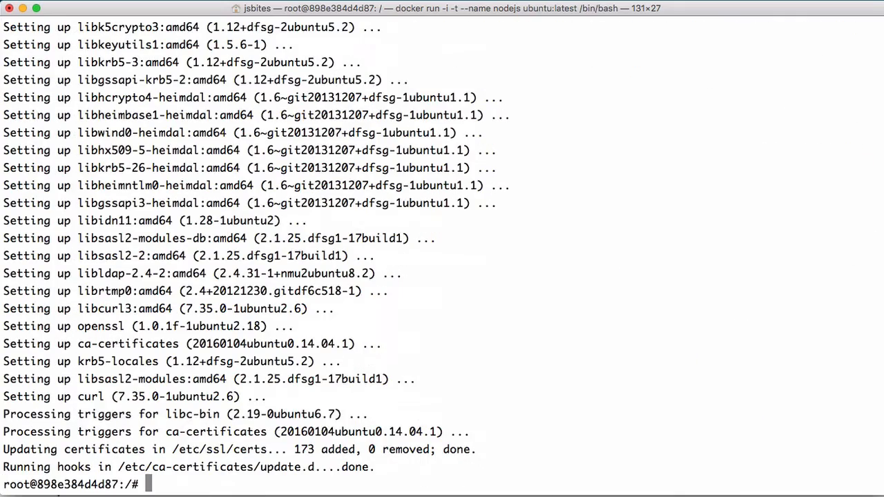
type("curl -sL https://deb.nodesource.com/setup_5.x | sudo -E bash -")
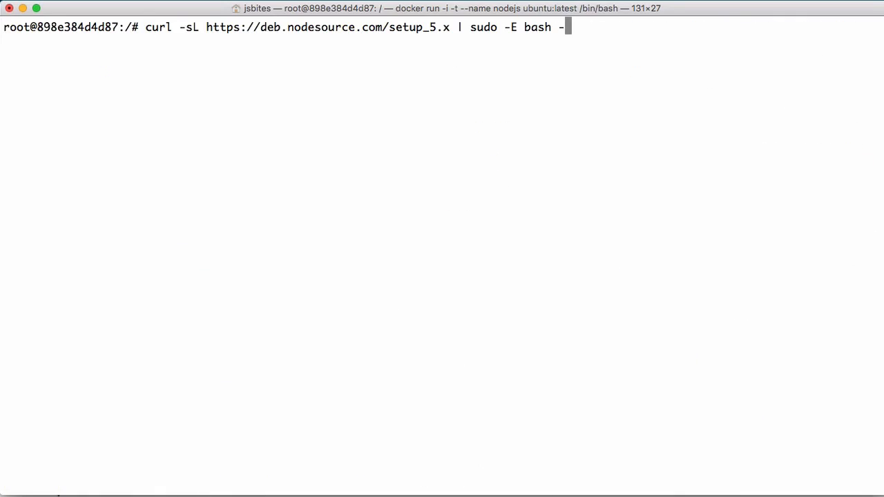
key("Return")
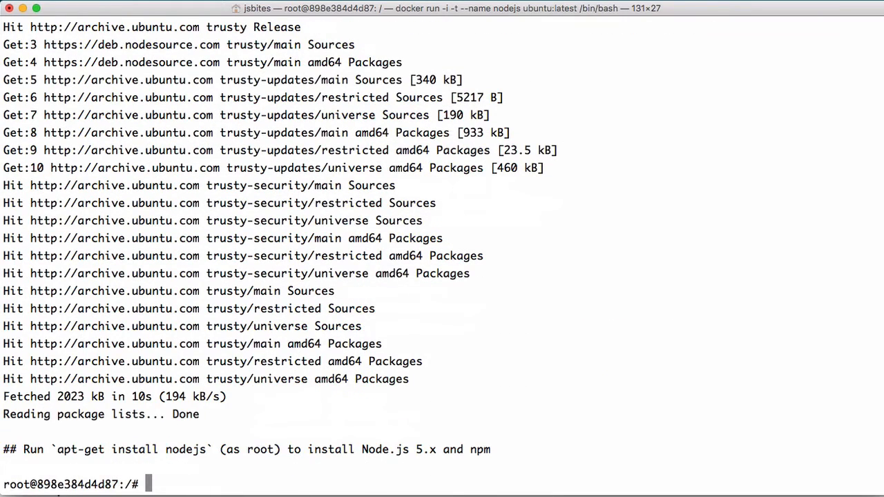
type("apt-get i")
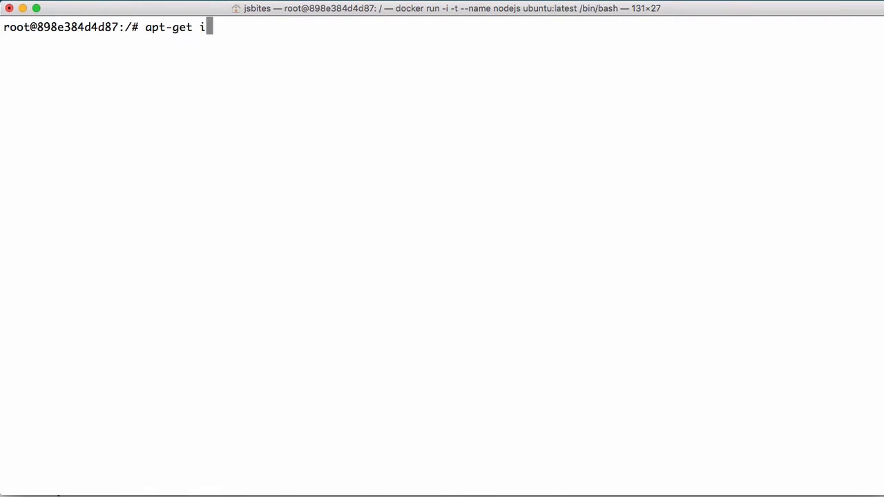
- Install Node.js 5.x and npm with apt-get install nodejs, then start a node command
key("Return")
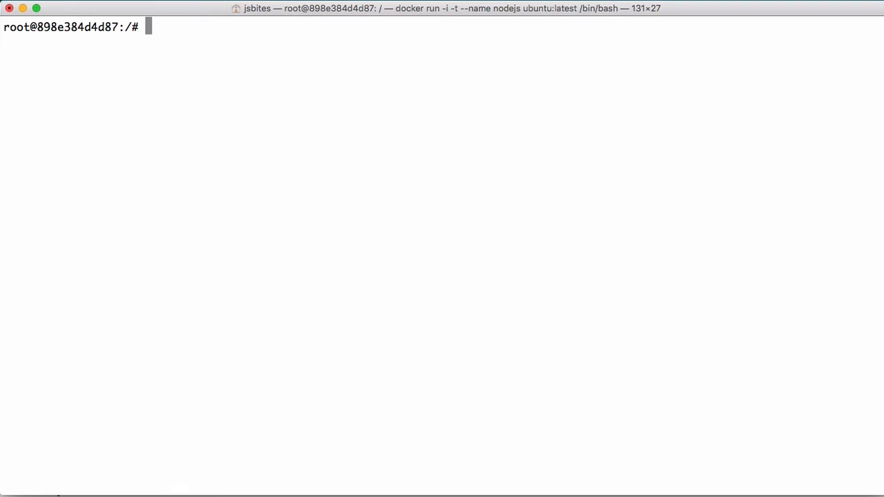
type("node --")
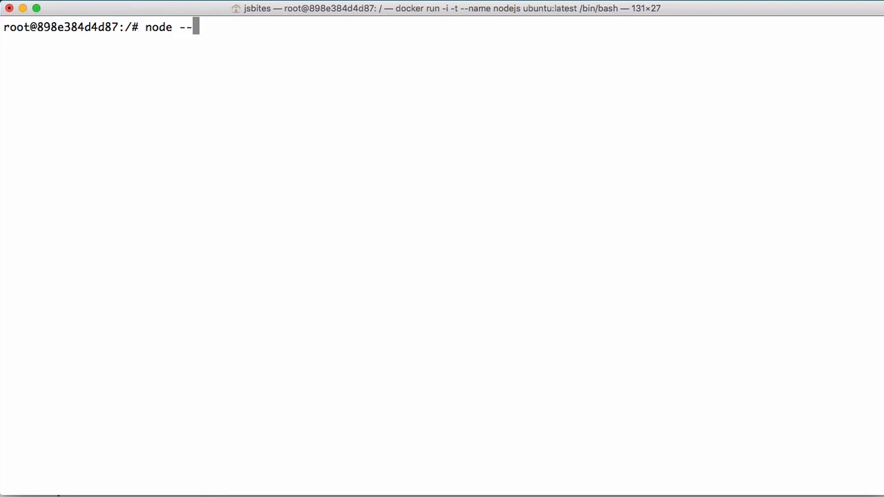
- Confirm node --version reports v5.9.1 and npm --version 3.7.3, then look up Docker for a fresh host shell
type("version")
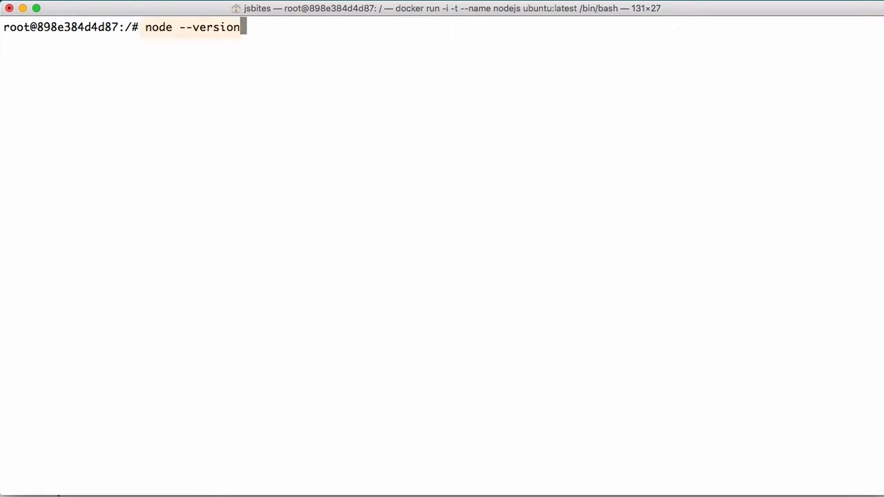
key("Return")
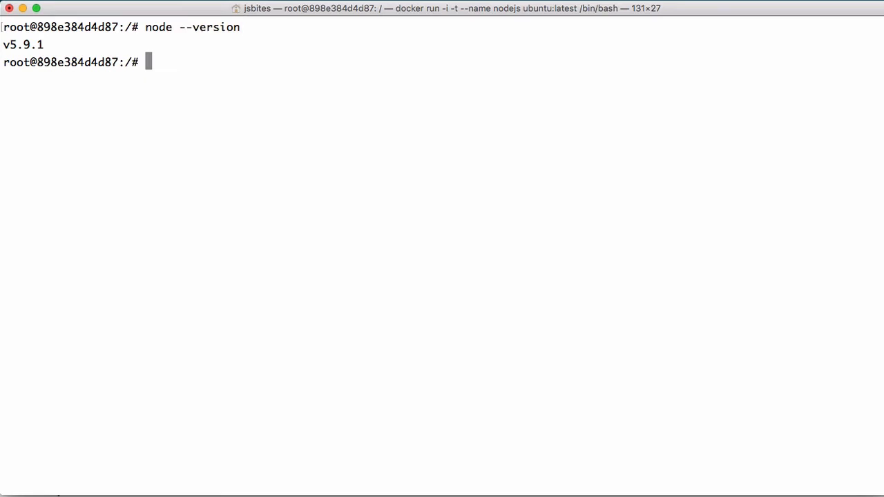
type("npm")
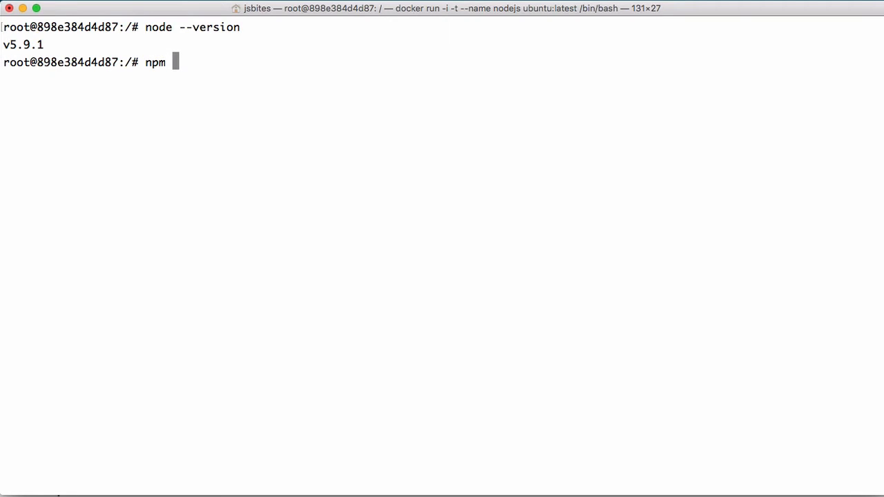
type("--vers")
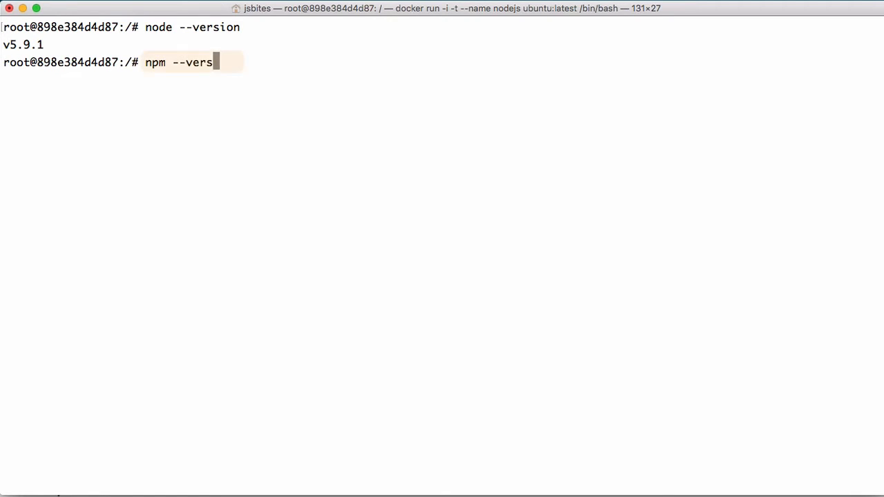
key("Return")
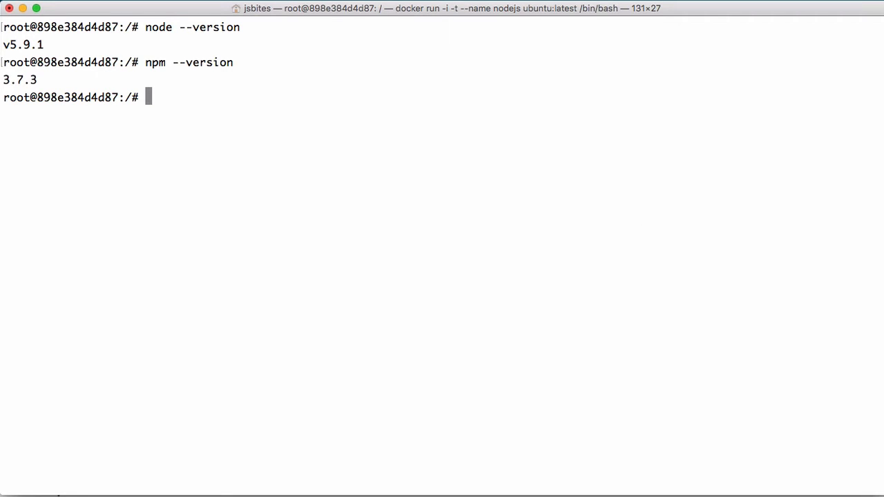
type("dock")
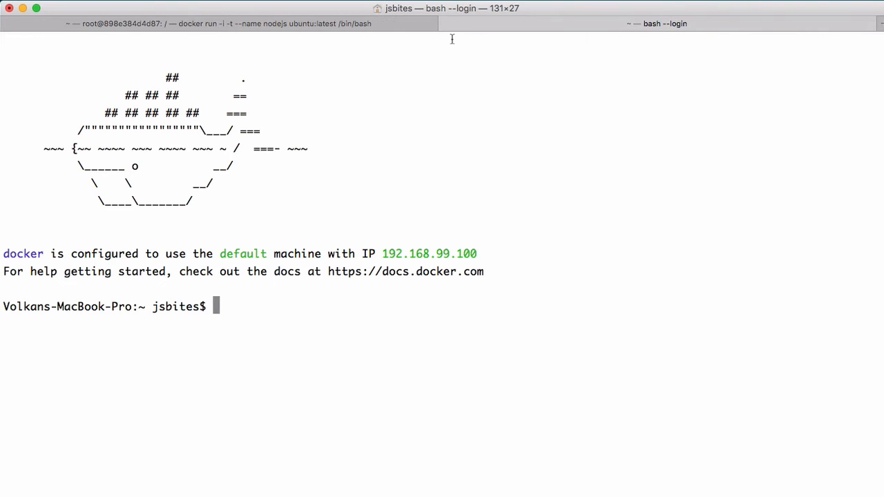
- Run docker ps and copy the nodejs container ID 898e384d4d87 for the next command
type("doc")
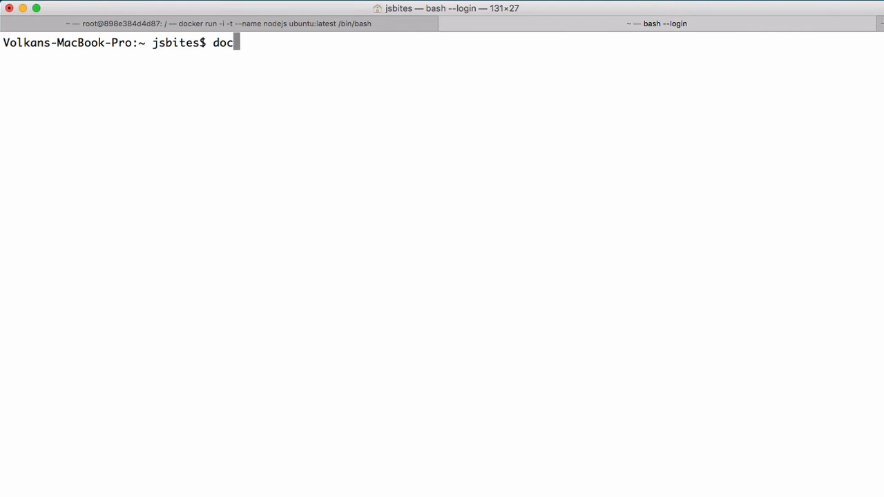
key("Return")
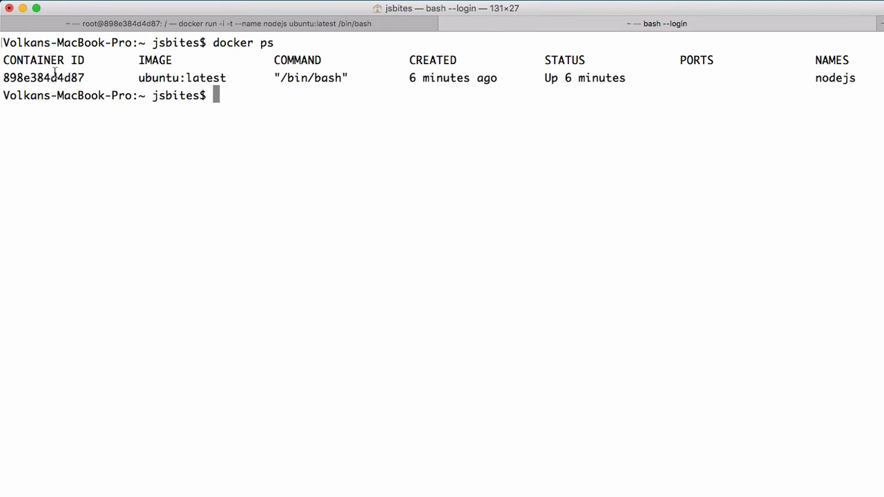
double_click(43, 78)
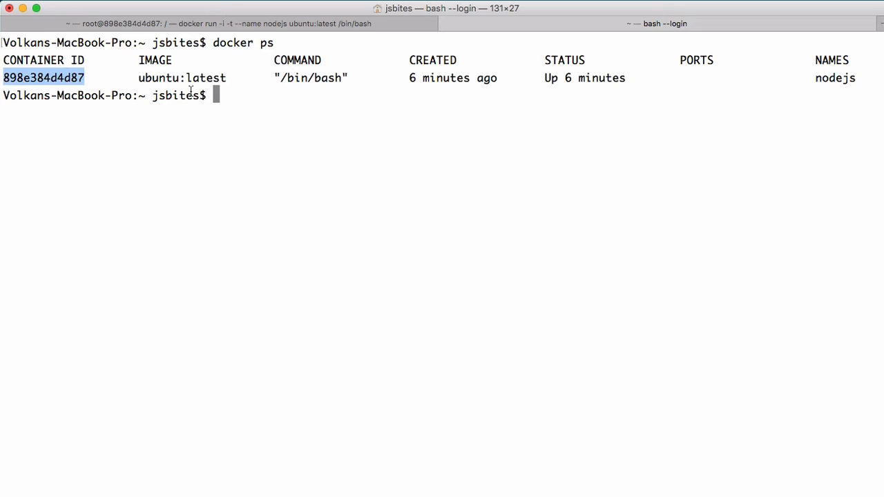
type("docker c")
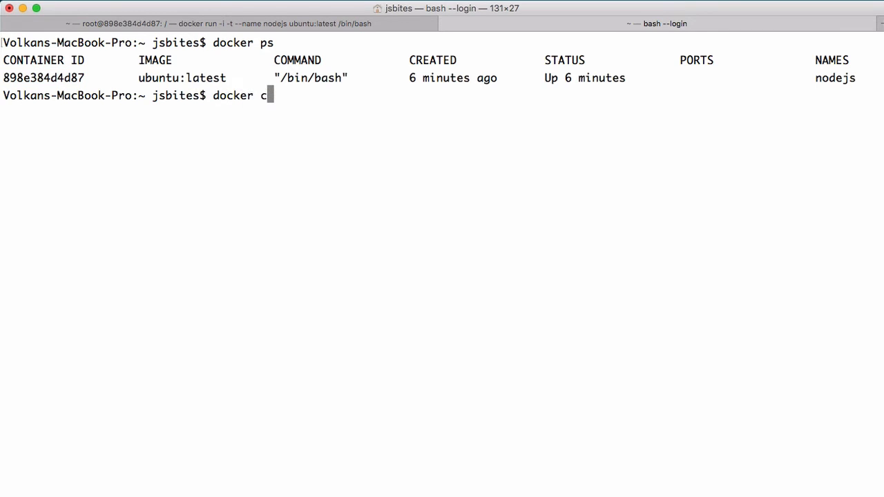
- Commit container 898e384d4d87 as image nodejs with message 'installed node.js', yielding a sha256 ID
type("ommit -m '")
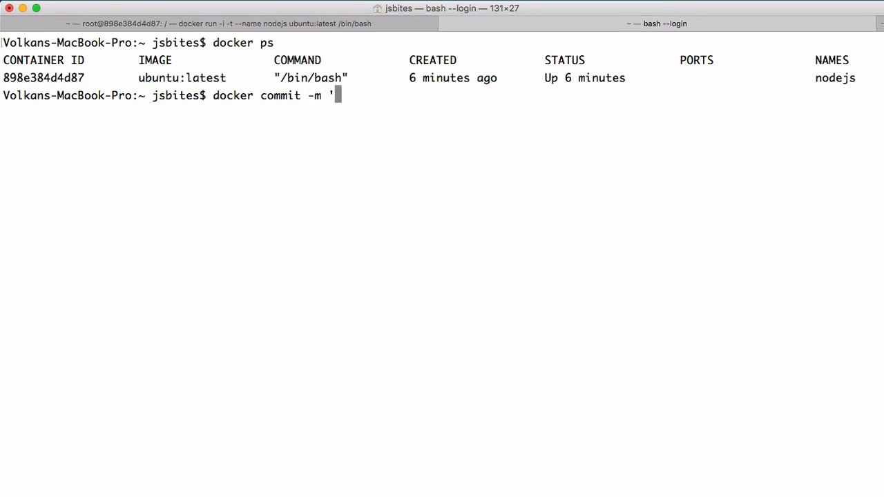
type("installed node")
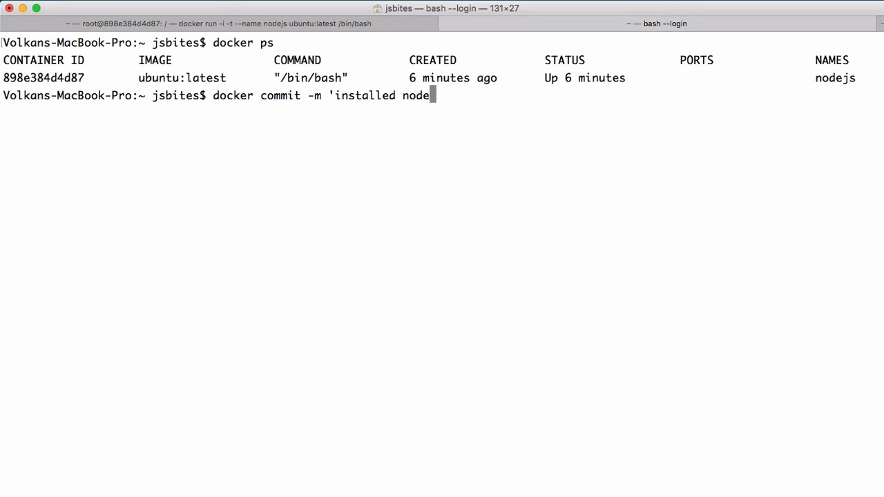
type(".js'")
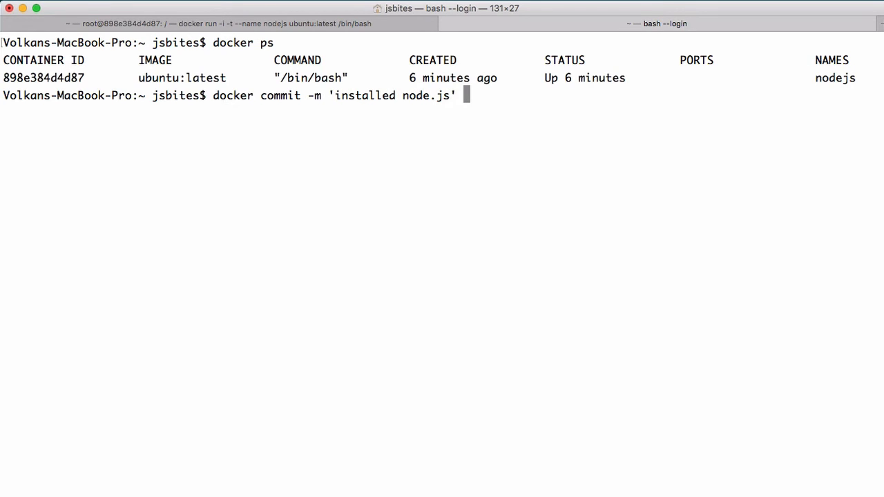
type("898e384d4d87")
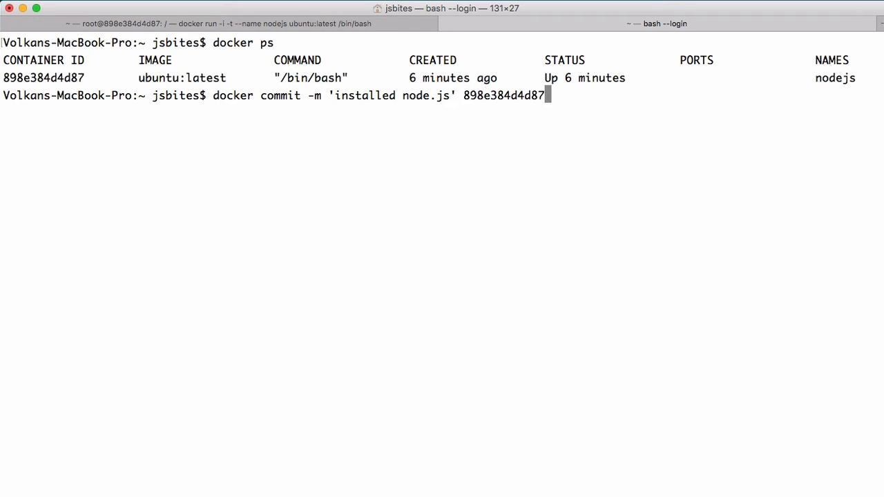
type("nod")
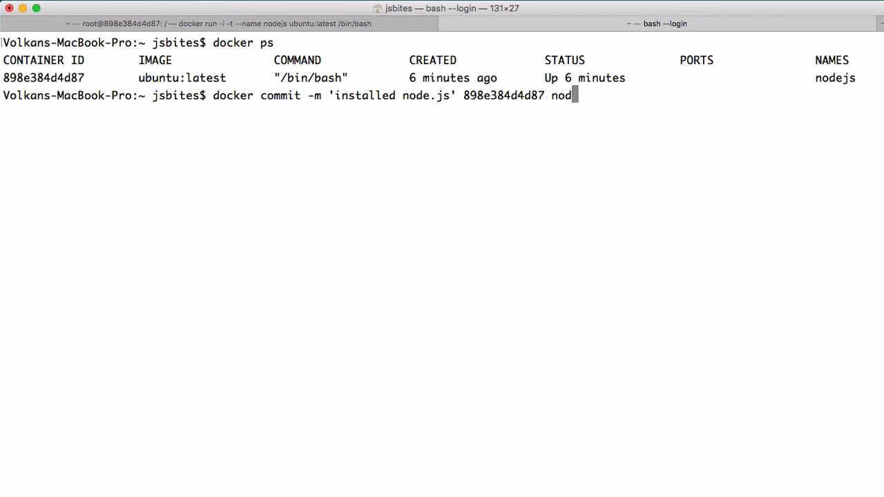
key("Return")
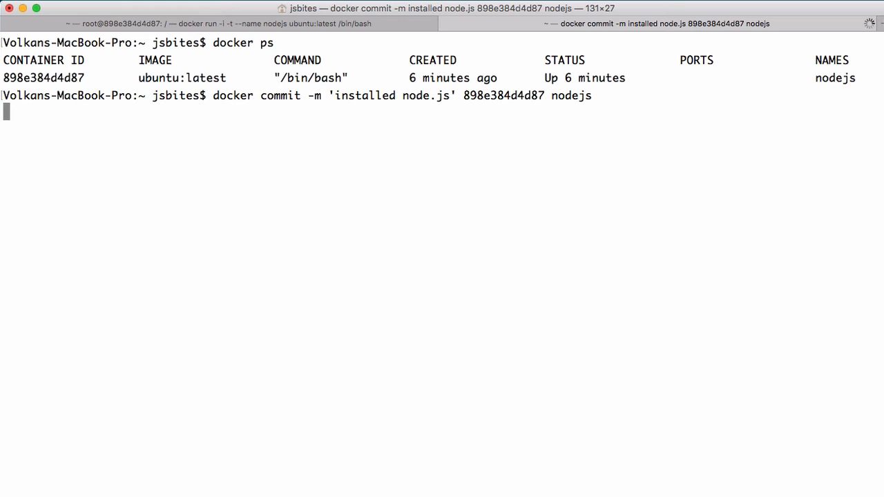
key("Return")
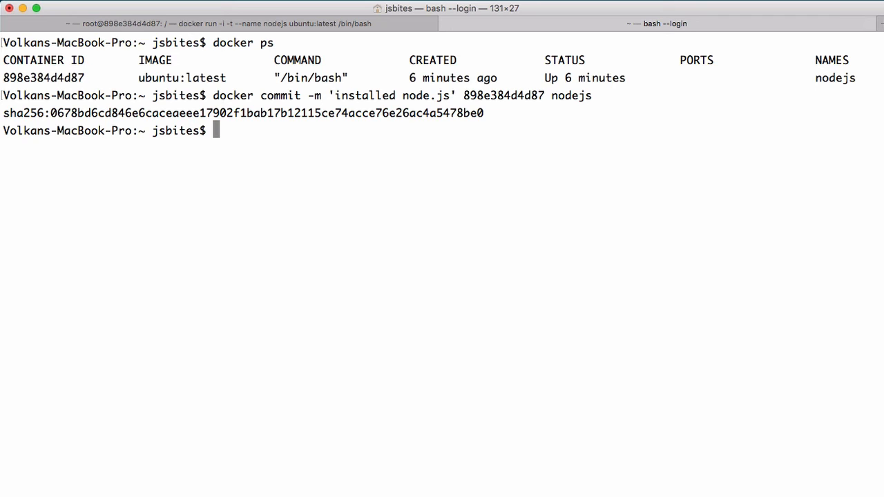
type("docker im")
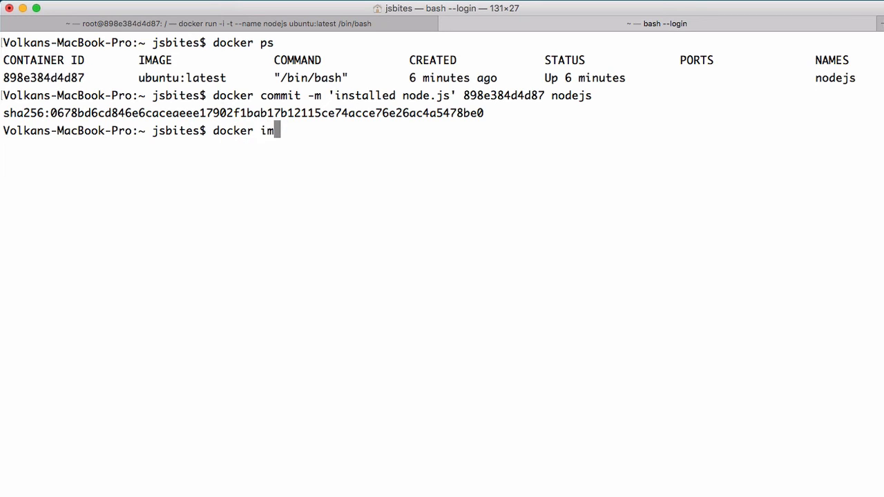
- Run docker start nodejs then docker attach nodejs to reach the container's root prompt
key("Return")
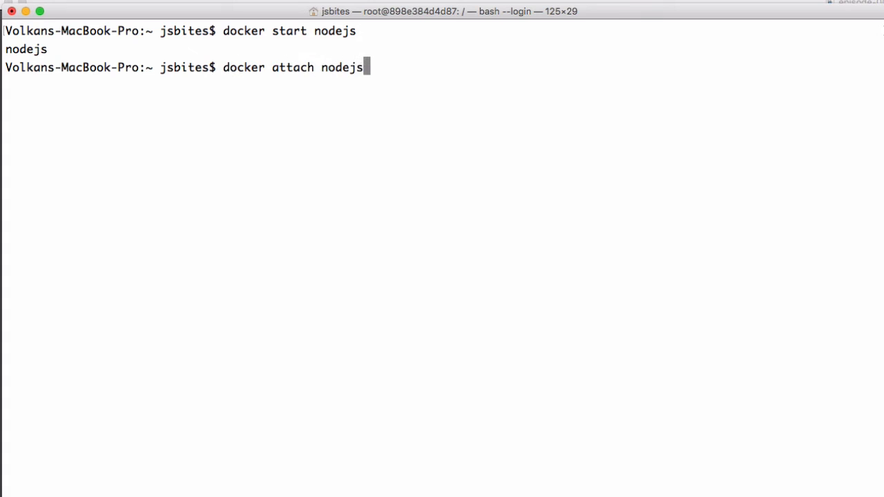
key("Return")
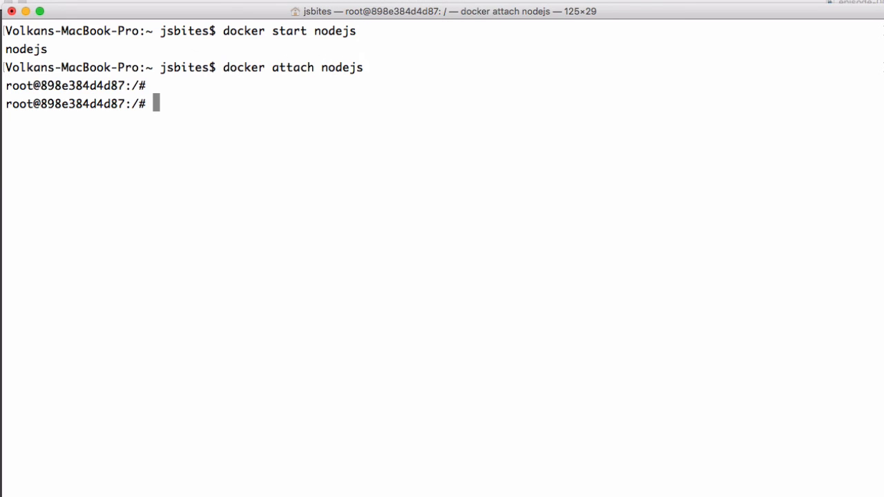
type("node")
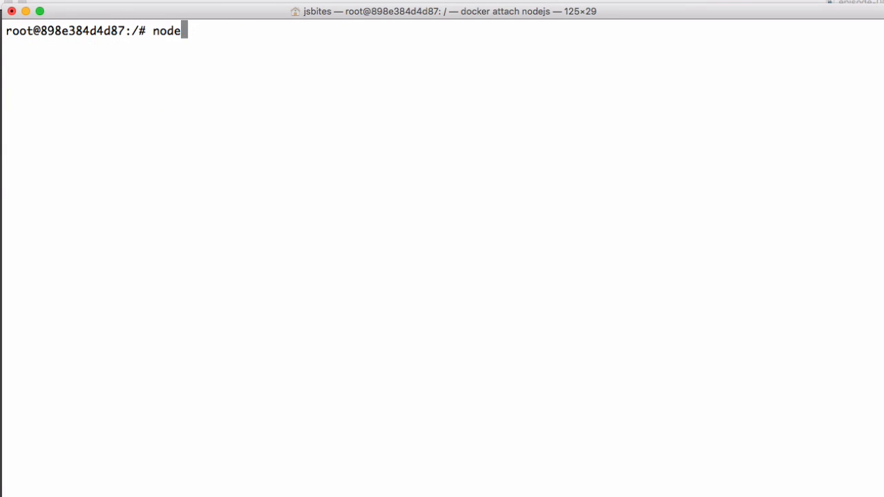
- In node, run console.log( "See you in the next episode!!!" ); to print the message
type("console.log( \"See")
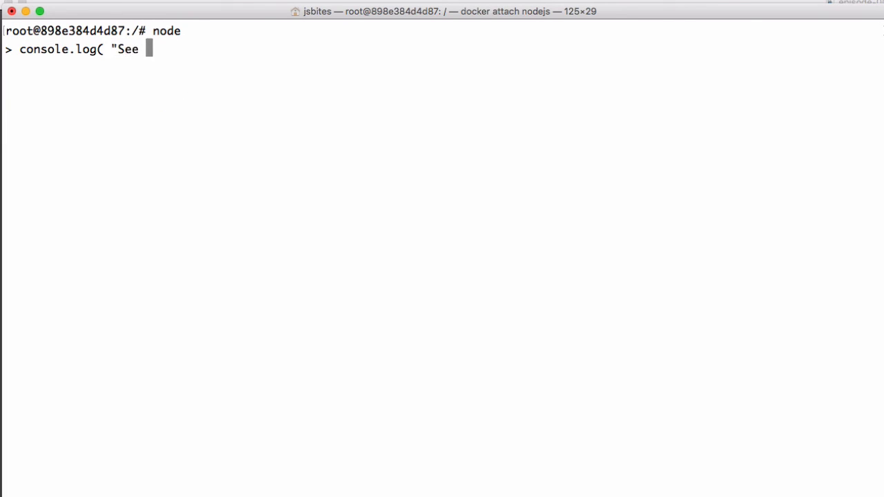
type("you in the next epi")
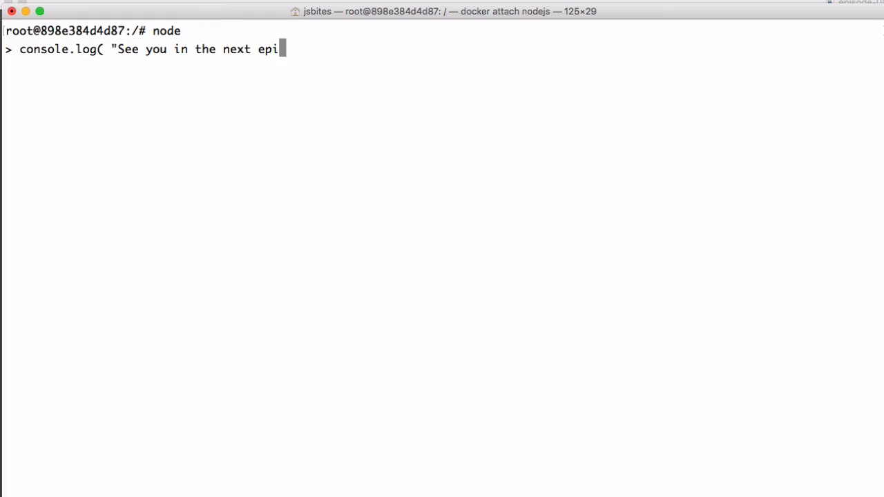
type("sode!!!\" )")
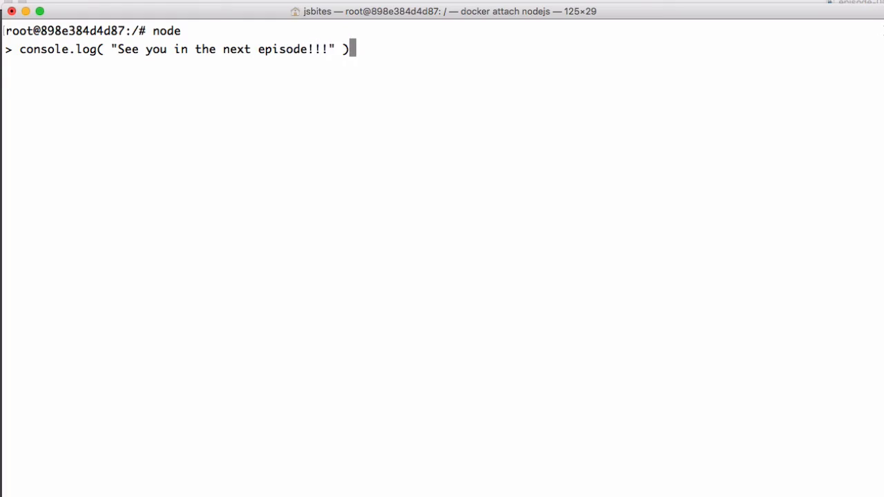
key("Return")
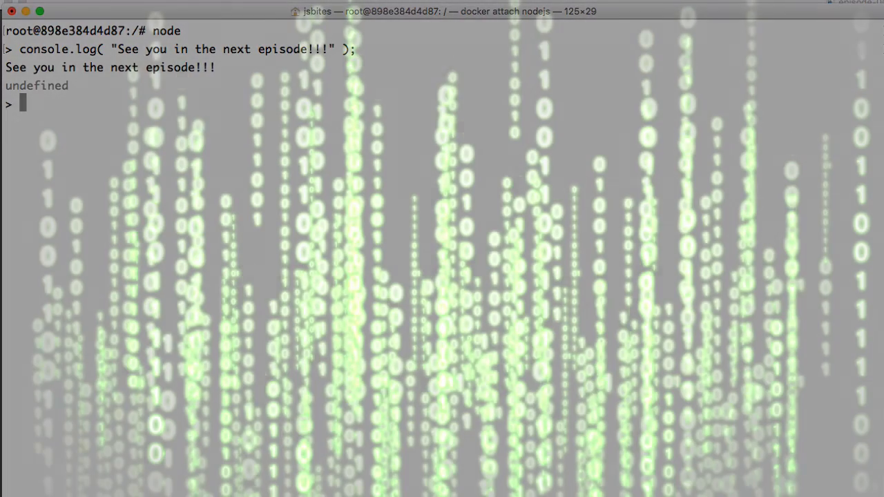